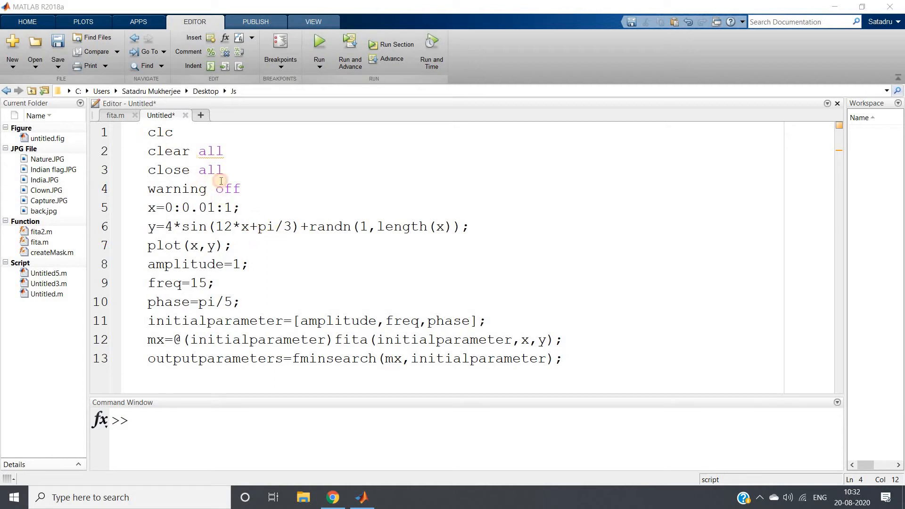
Evaluate the script's first seven lines to plot the noisy sine data y against x.
left_click_drag(148, 132, 294, 226)
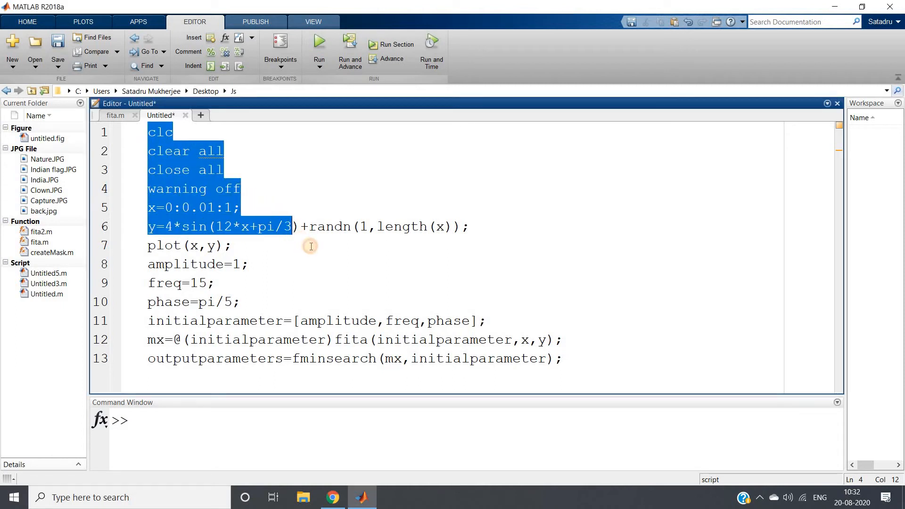
right_click(225, 207)
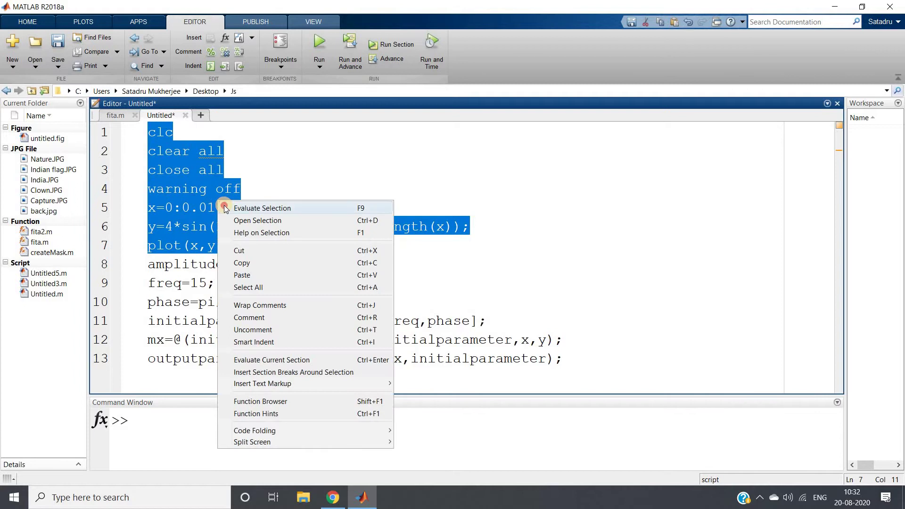
left_click(262, 208)
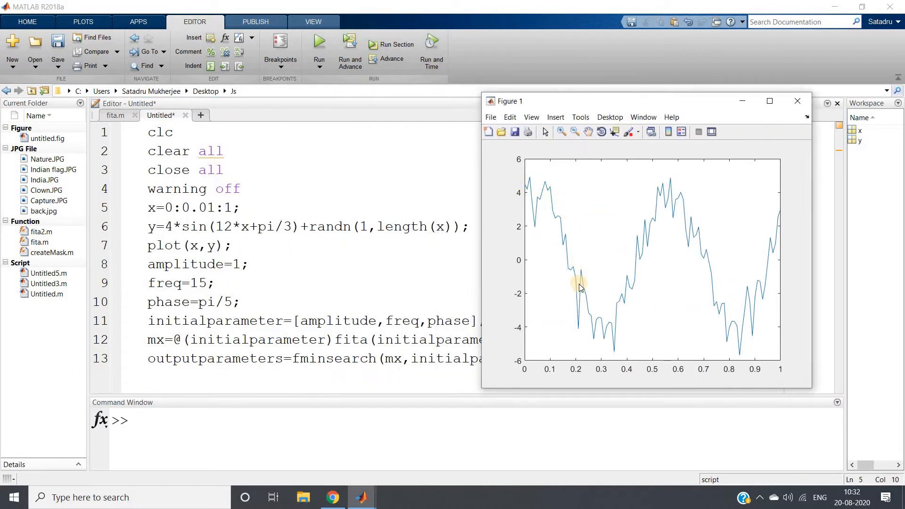
mouse_move(664, 236)
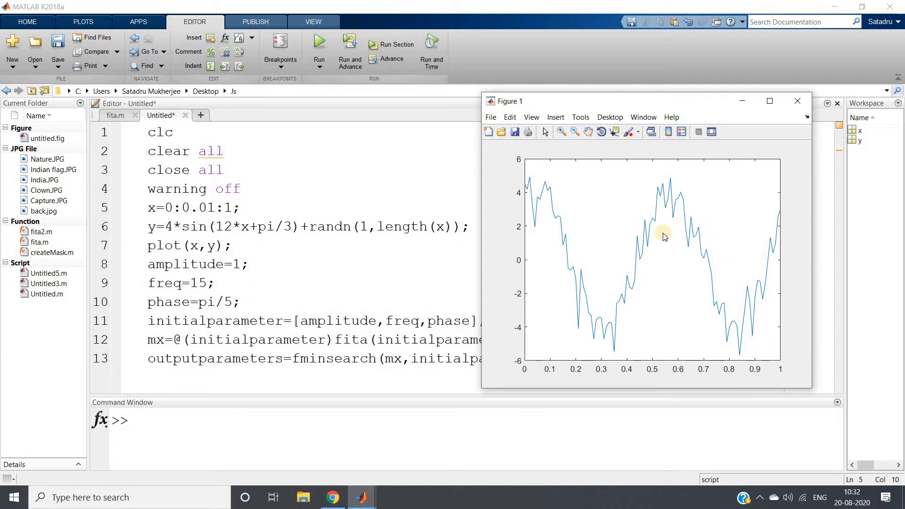
mouse_move(607, 315)
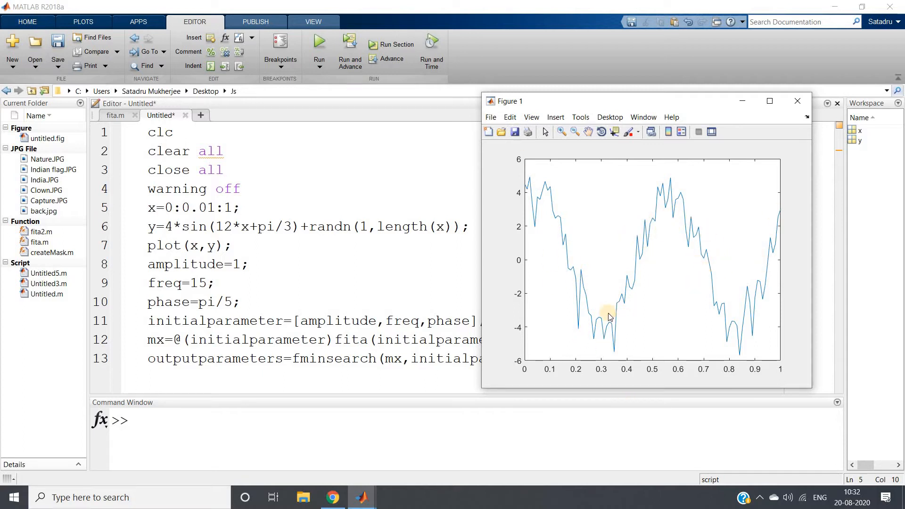
mouse_move(545, 245)
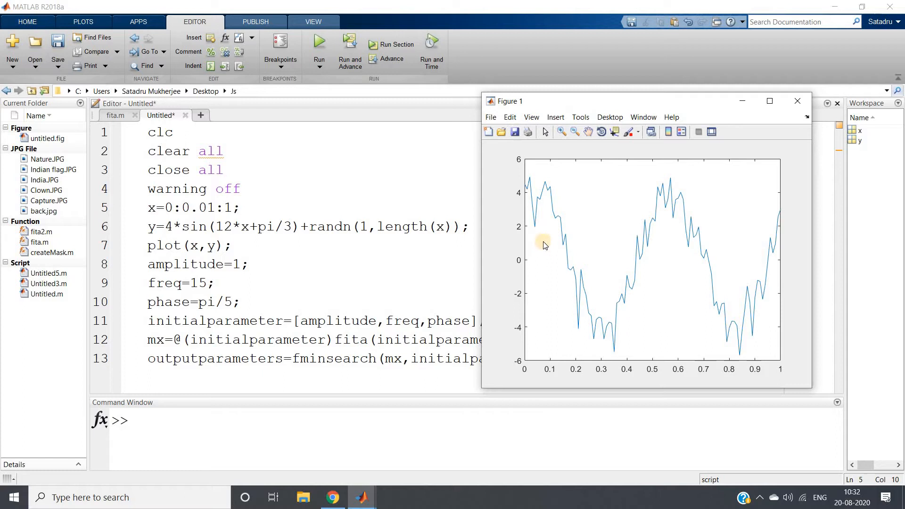
mouse_move(574, 338)
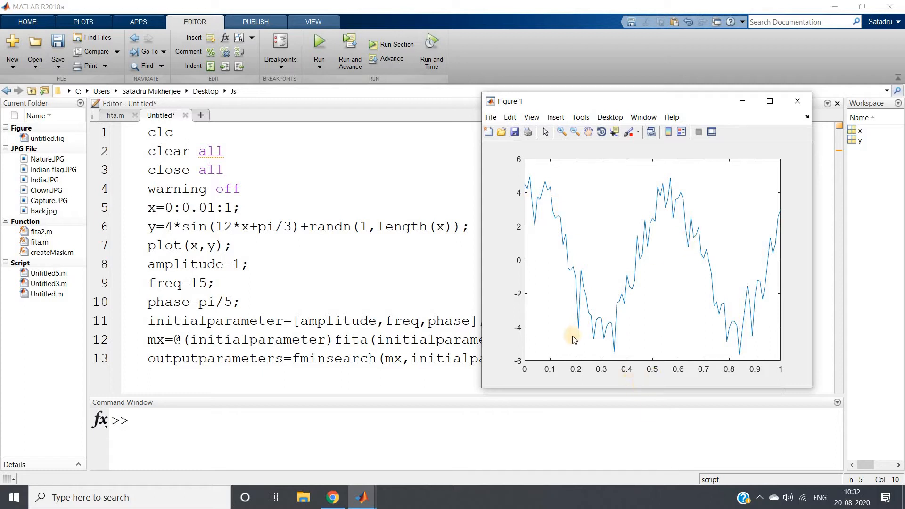
mouse_move(672, 243)
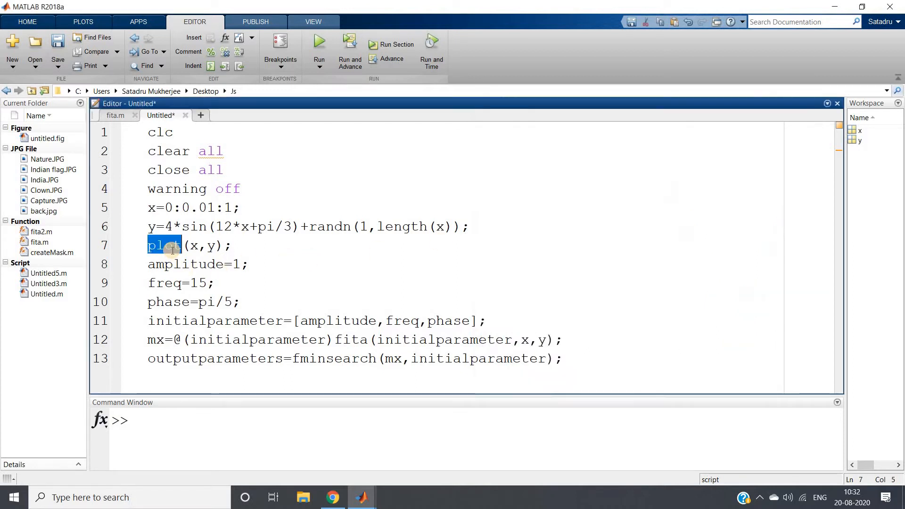
Change line 7 to scatter(x,y), rerun lines 1–7 to show the data as points, and close the figure.
type("scatter")
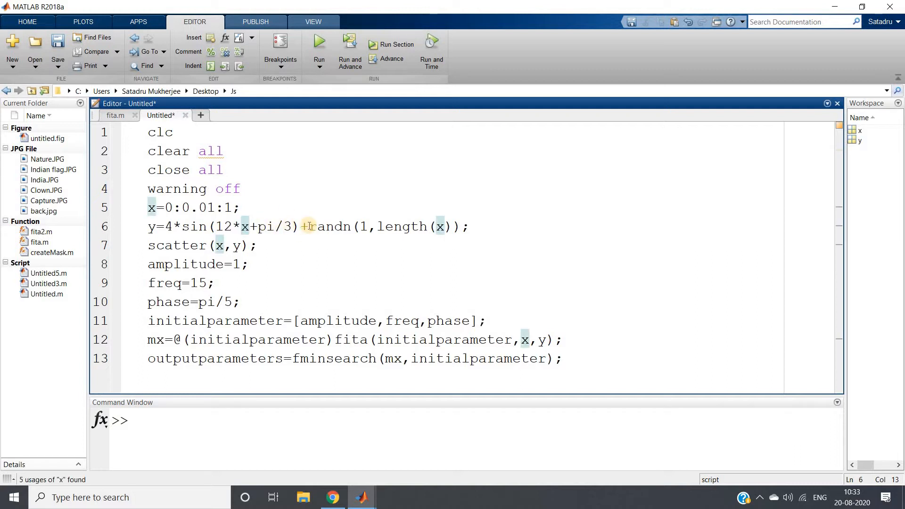
left_click_drag(311, 225, 459, 225)
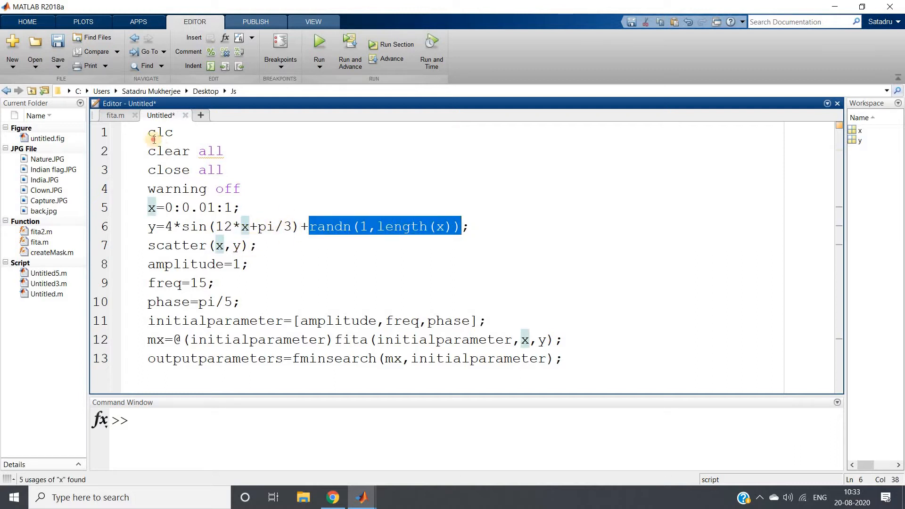
right_click(162, 149)
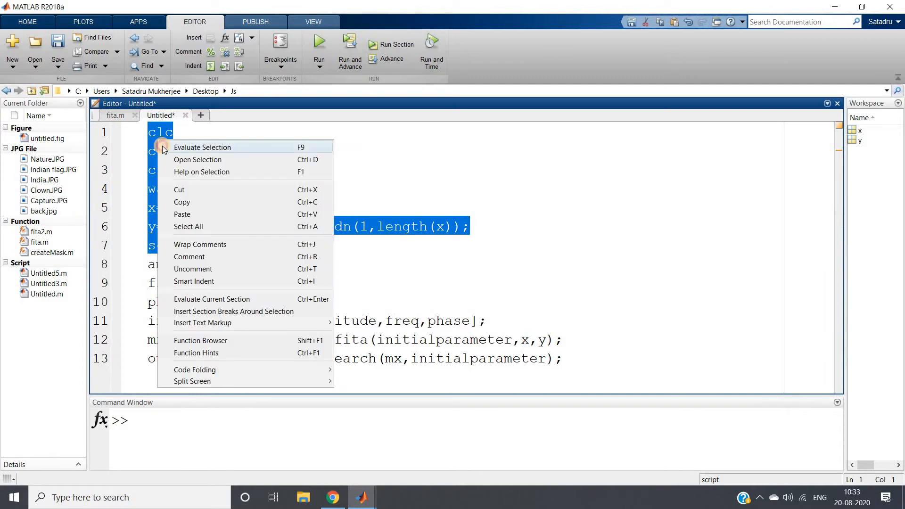
left_click(202, 147)
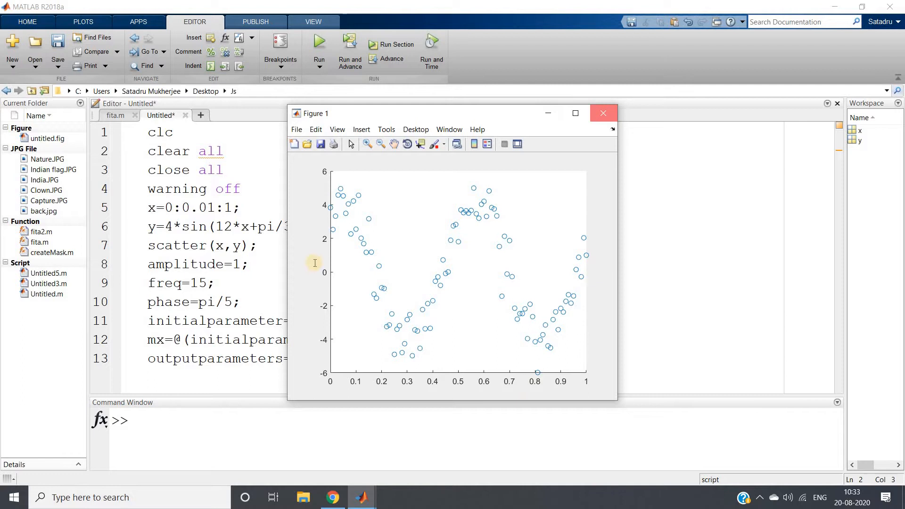
left_click(603, 113)
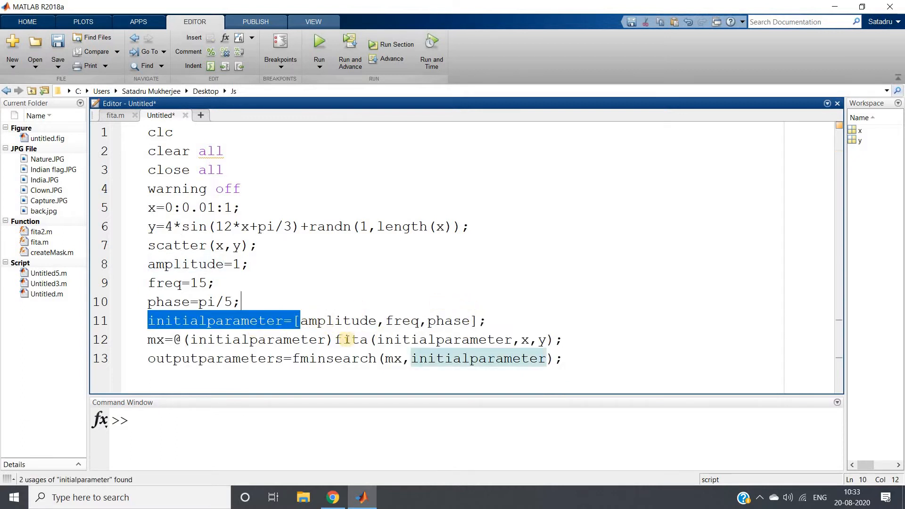
Review the fita function file, highlighting the squared-error variable E and its plotting code.
left_click(564, 340)
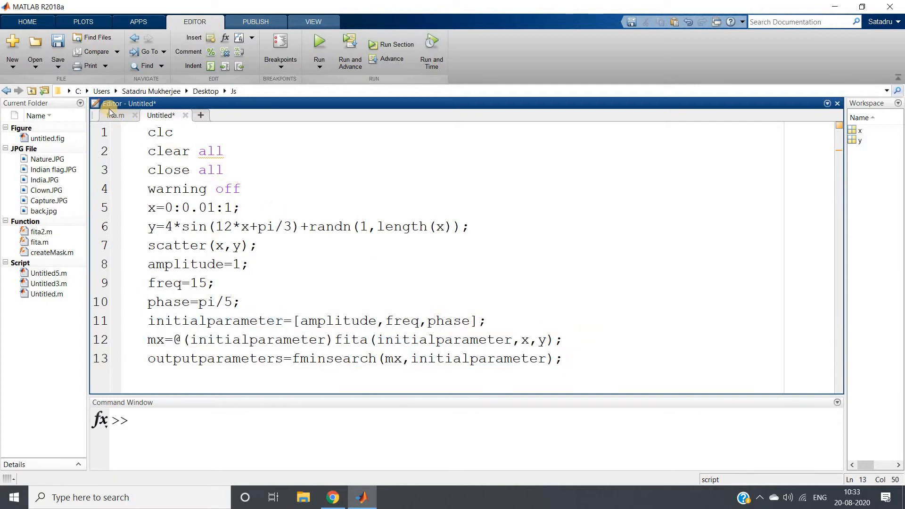
left_click(116, 115)
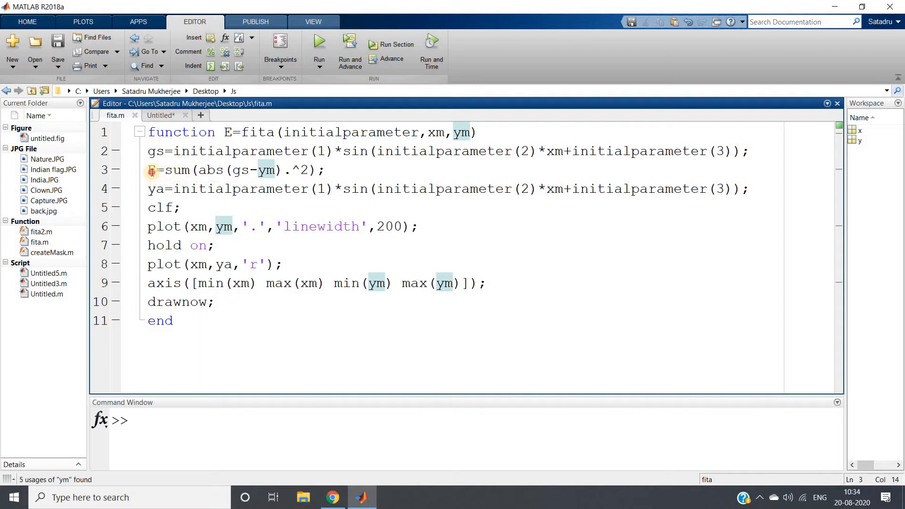
double_click(152, 170)
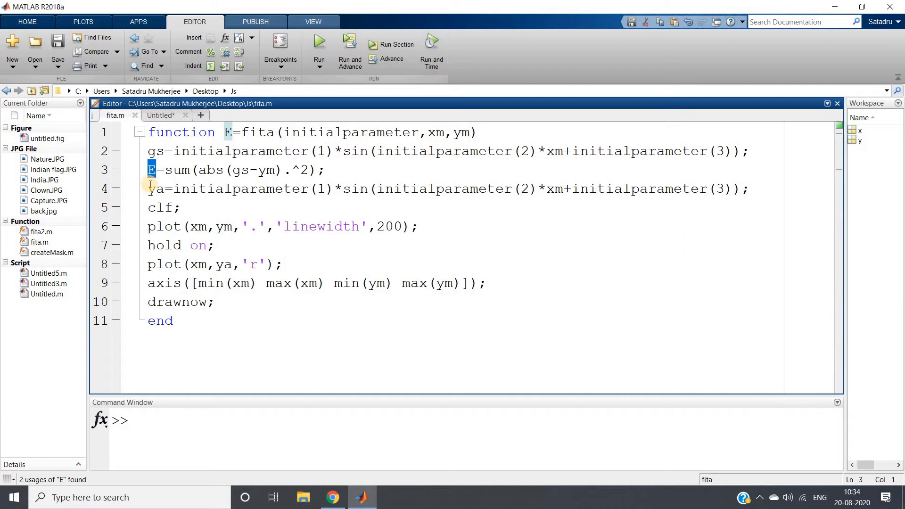
left_click_drag(148, 189, 230, 301)
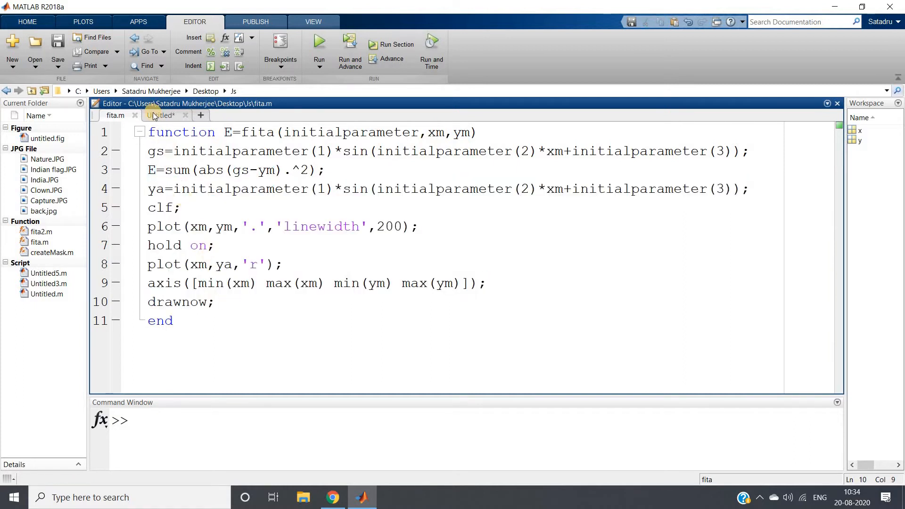
Run the full main script and view the fitted parameters 3.7961, 11.8940, 1.1192.
left_click(163, 115)
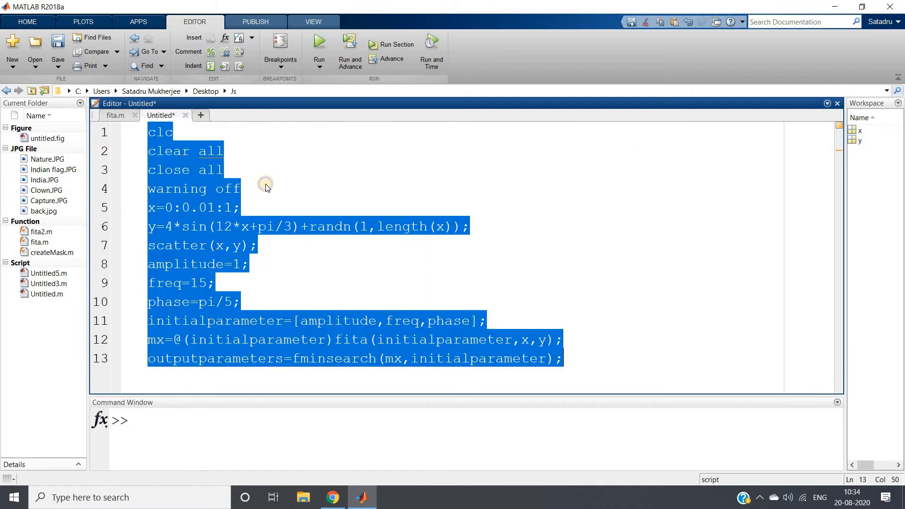
left_click(319, 43)
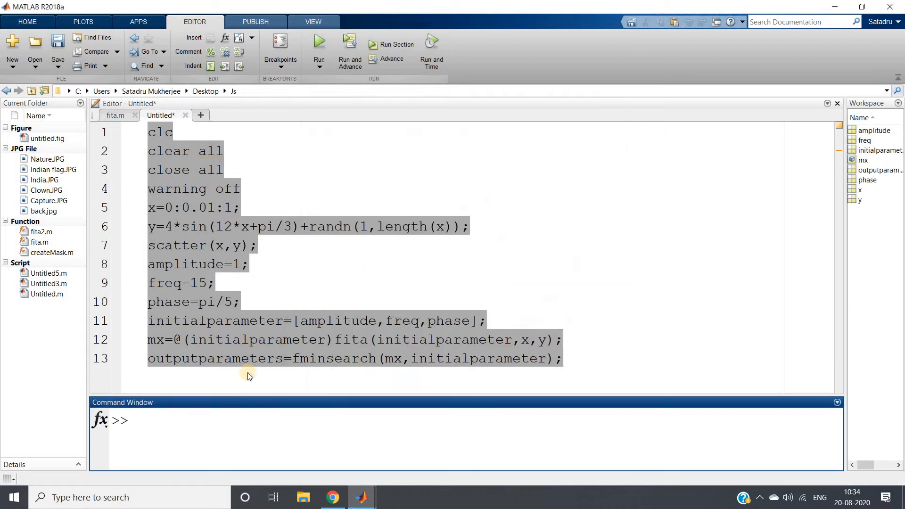
double_click(241, 358)
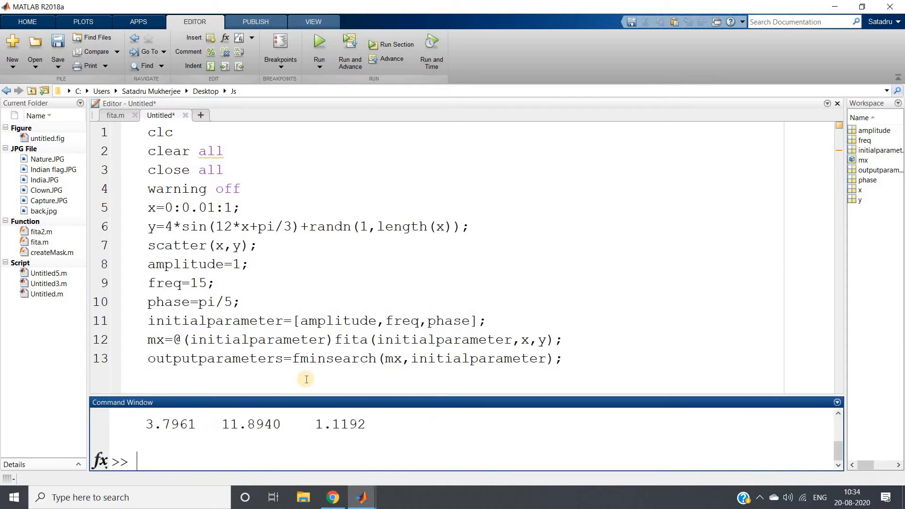
mouse_move(326, 394)
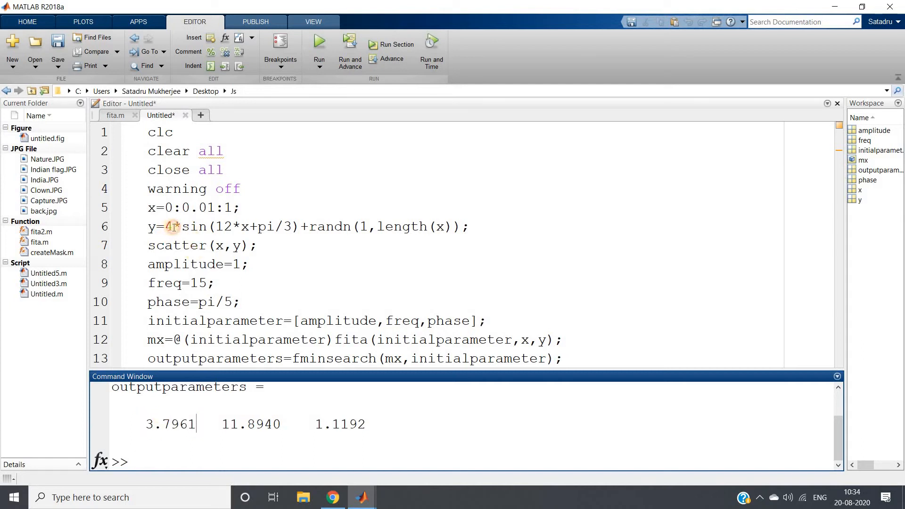
Compare against the data formula's amplitude 4 and frequency, evaluating the phase term pi/3 on its own.
double_click(168, 226)
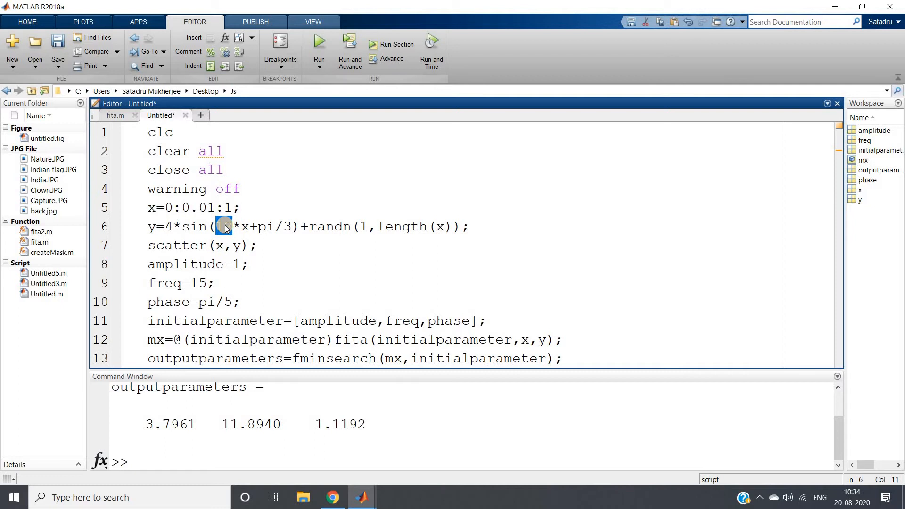
double_click(251, 424)
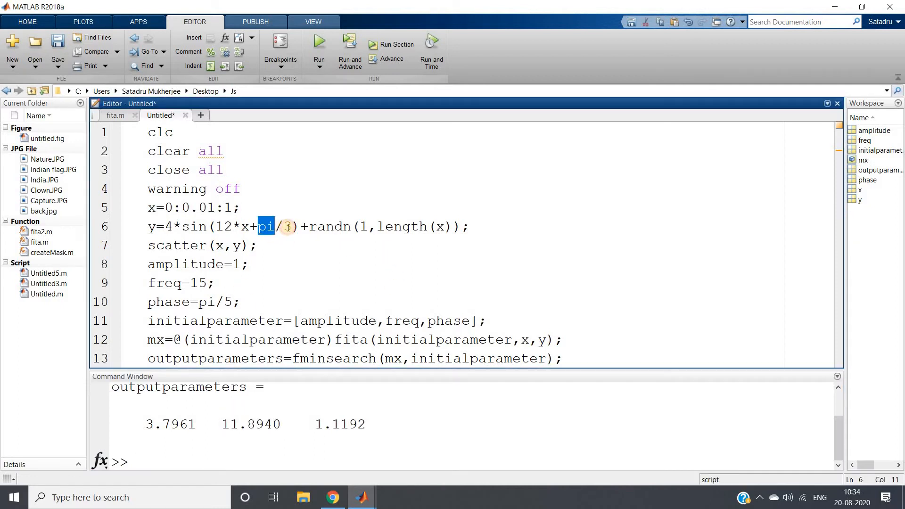
right_click(274, 226)
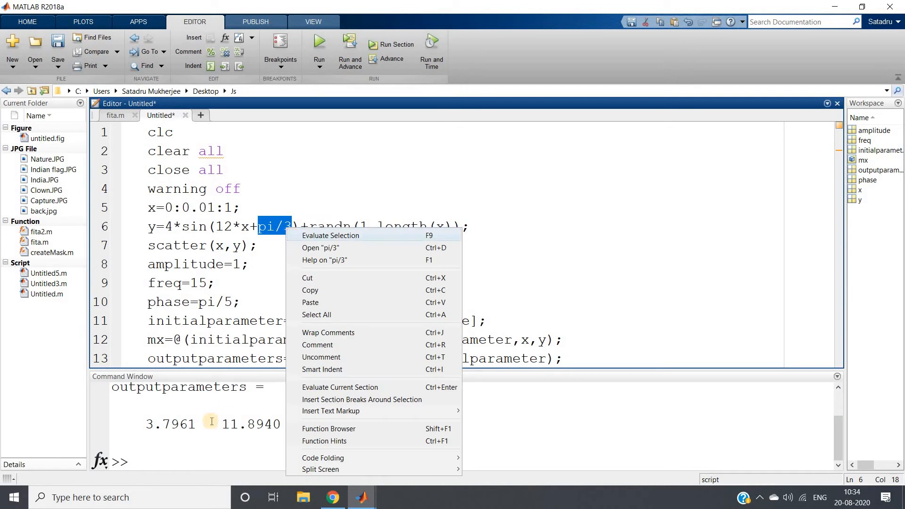
left_click(330, 236)
type("2")
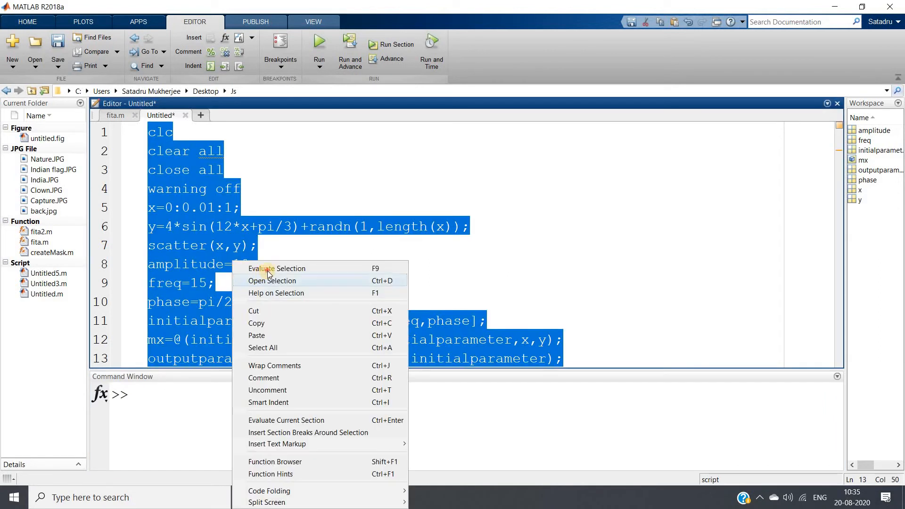
Run the whole script with starting guesses amplitude 10, frequency 15 and phase pi/2.
left_click(277, 267)
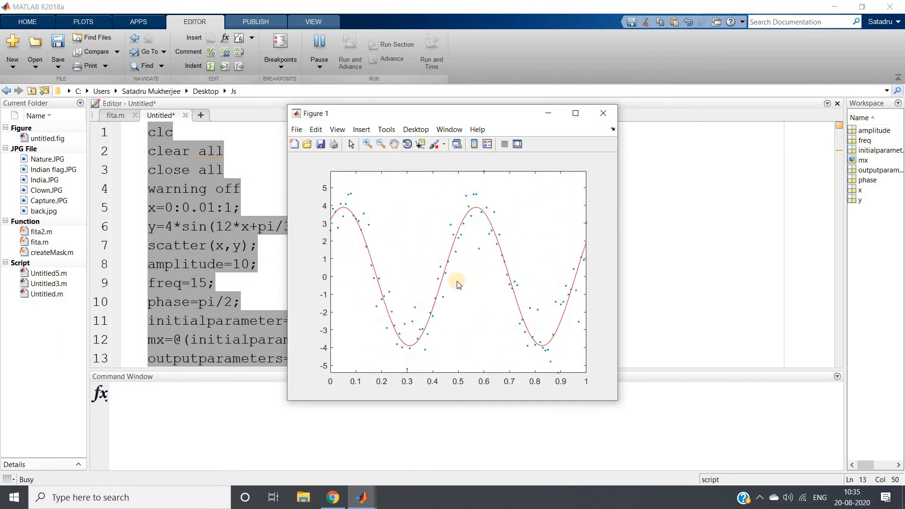
mouse_move(499, 278)
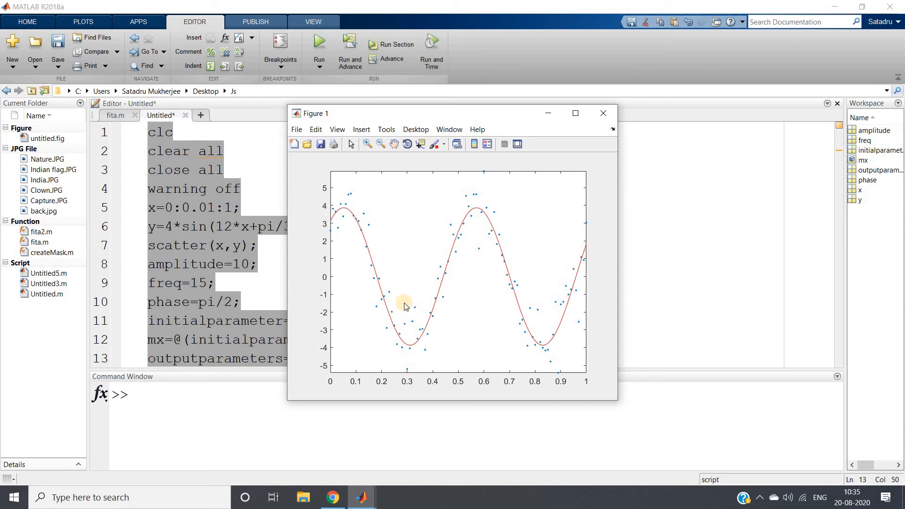
mouse_move(603, 121)
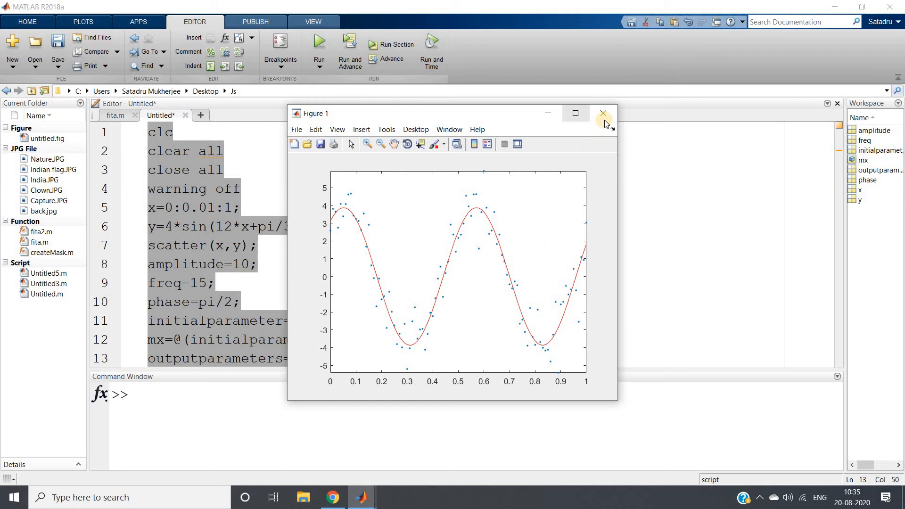
Lower the frequency guess to 8, rerun to get a red fitted sine through the points, and close the figure.
left_click(603, 114)
type("2")
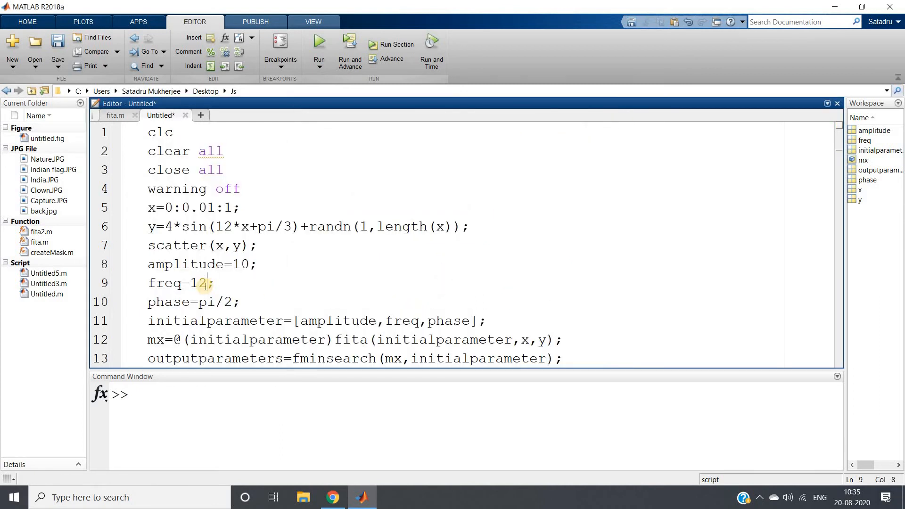
double_click(200, 282)
type("8")
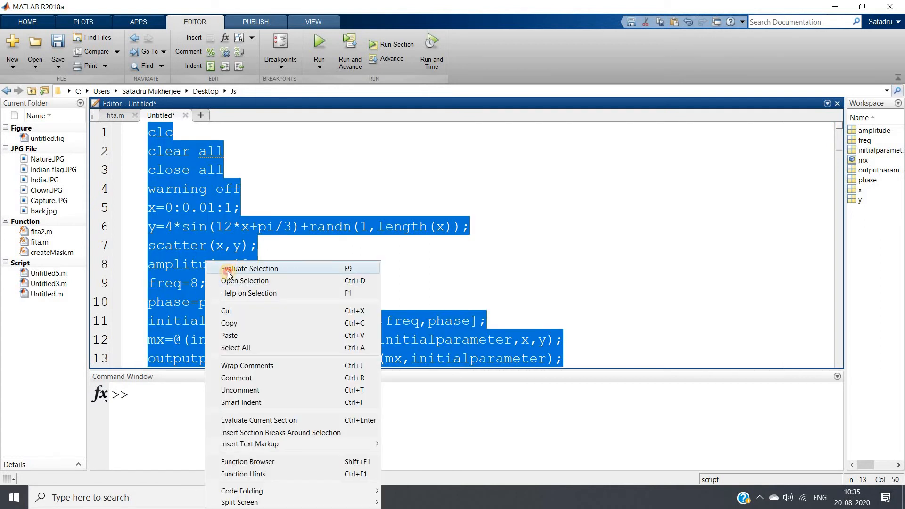
left_click(251, 268)
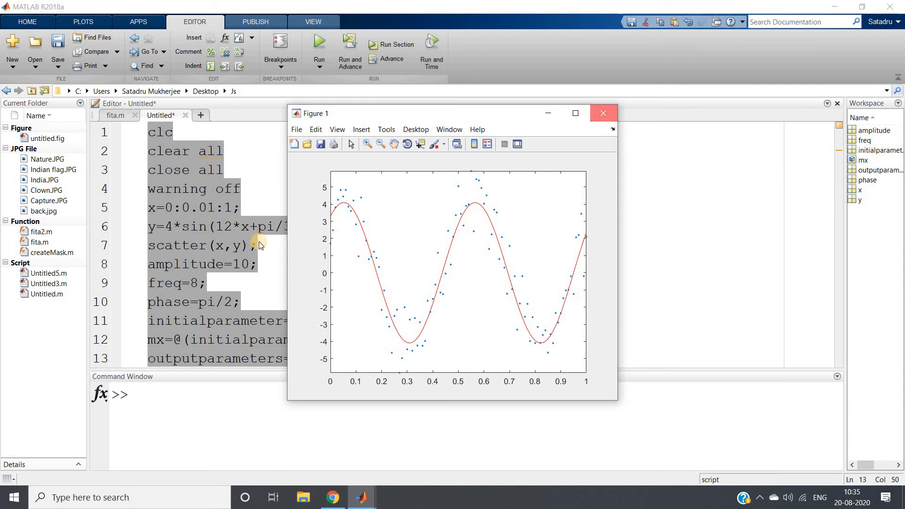
left_click(603, 113)
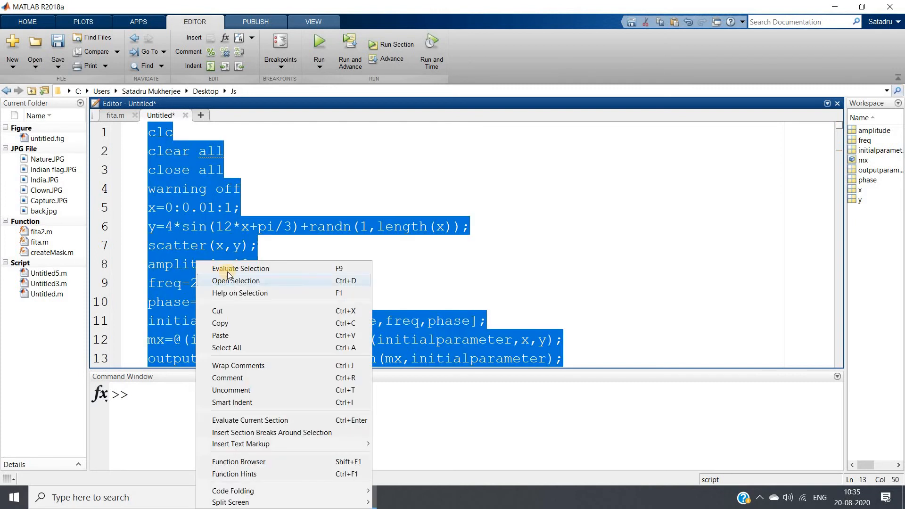
Run with frequency guess 2, getting a near-straight line, and read the 'Exiting: maximum function evaluations exceeded' message.
left_click(241, 268)
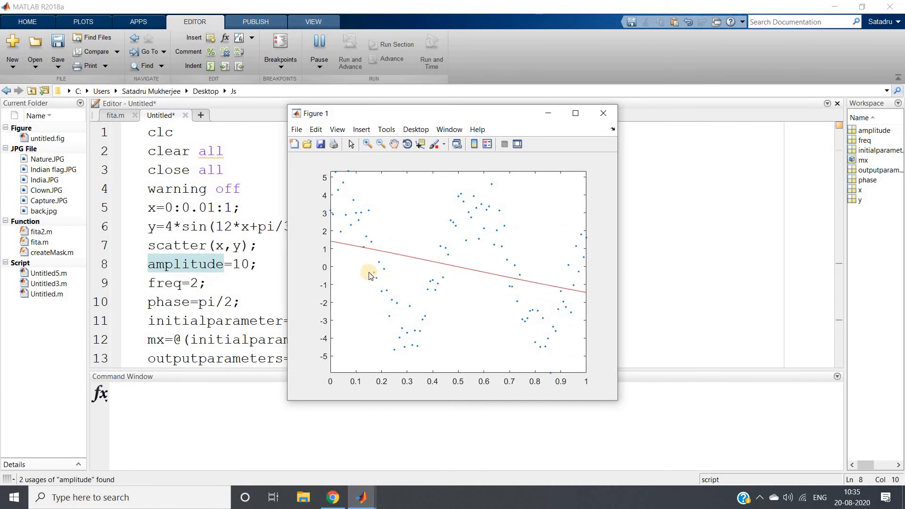
mouse_move(517, 284)
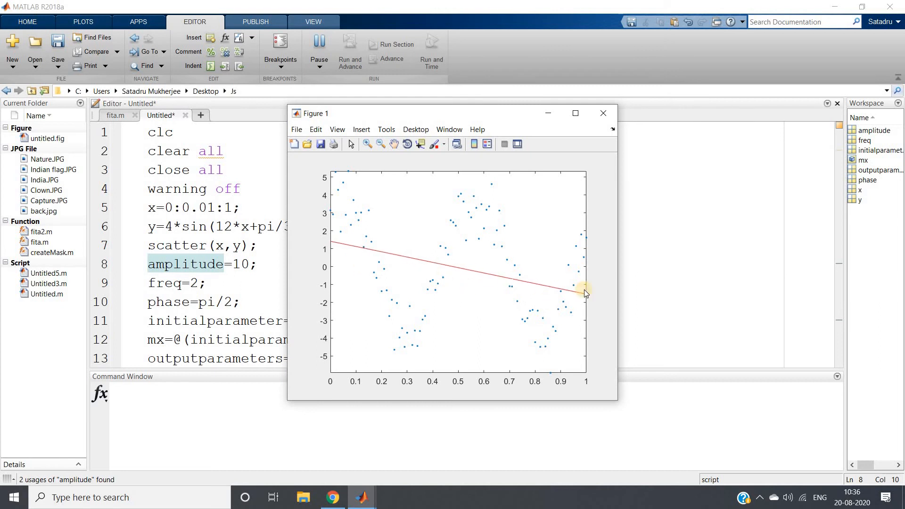
mouse_move(558, 279)
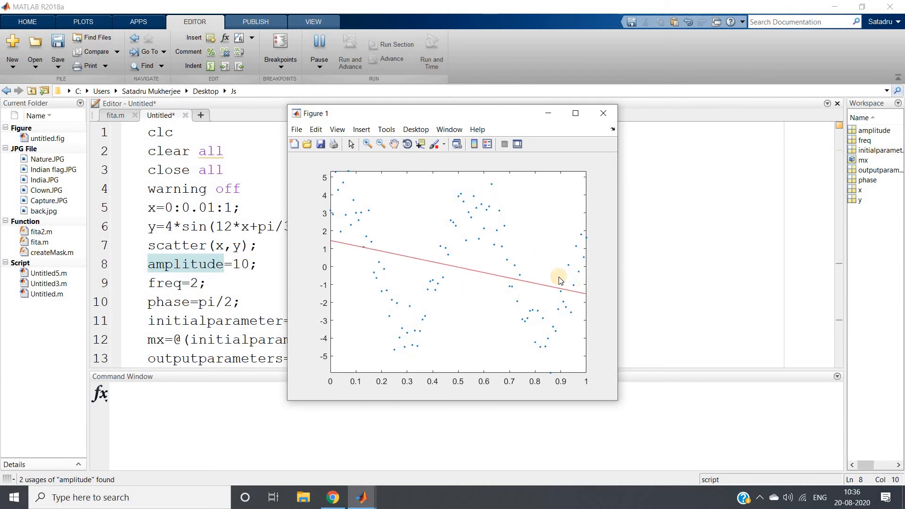
mouse_move(520, 319)
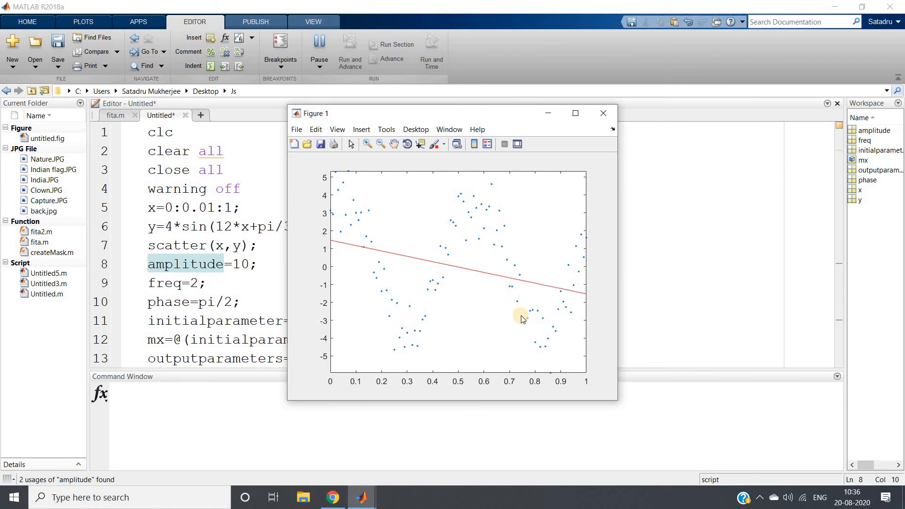
mouse_move(349, 263)
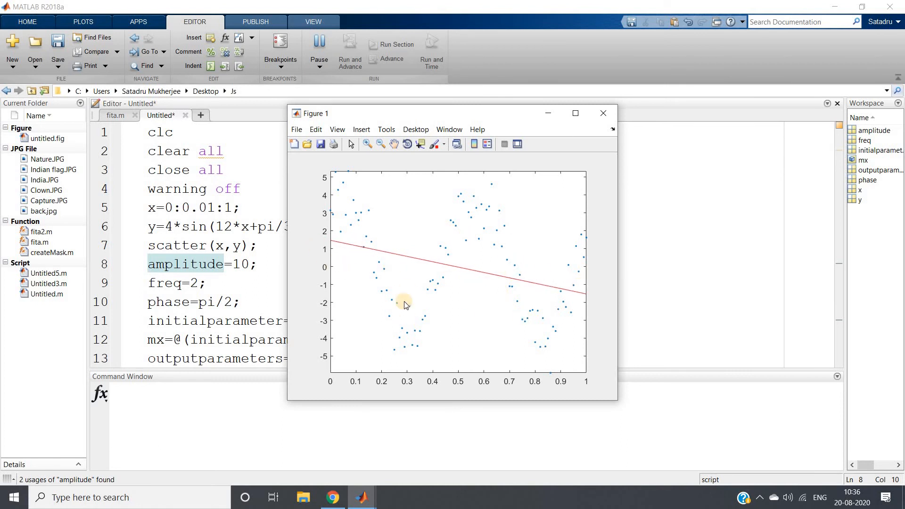
mouse_move(514, 339)
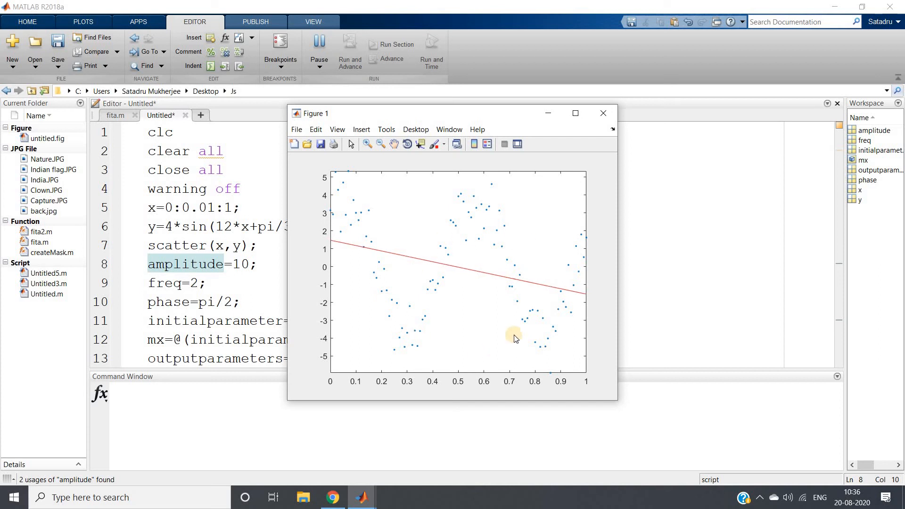
mouse_move(376, 274)
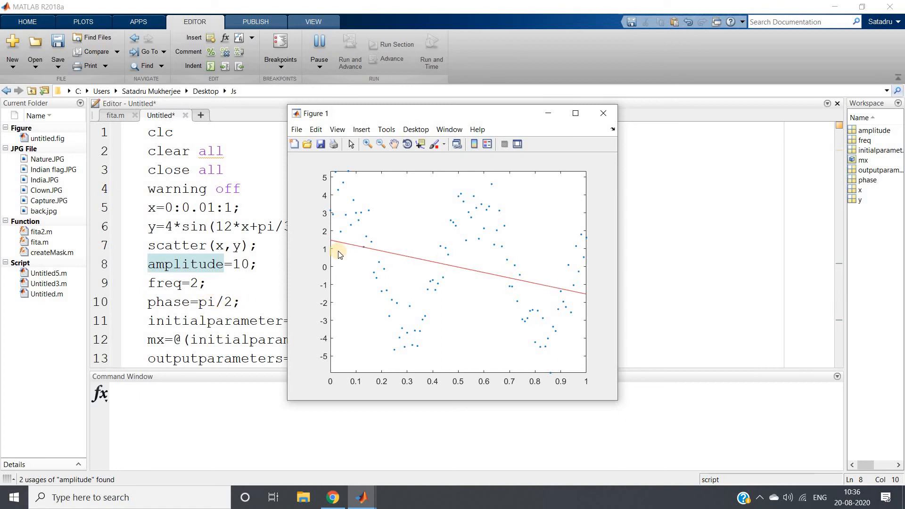
left_click(319, 46)
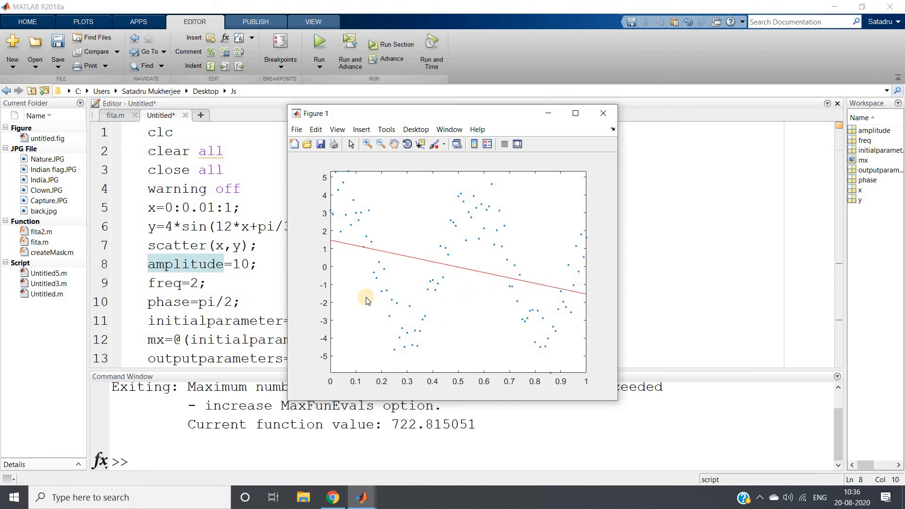
left_click(603, 113)
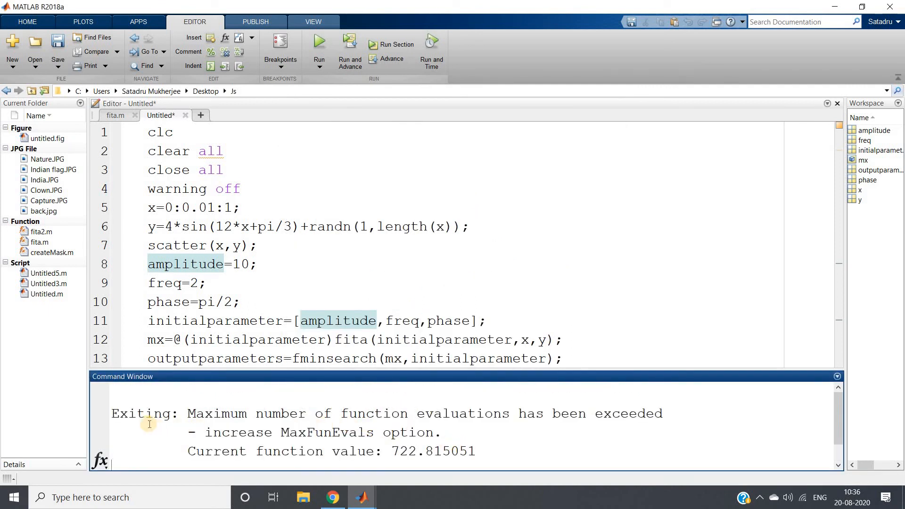
double_click(142, 414)
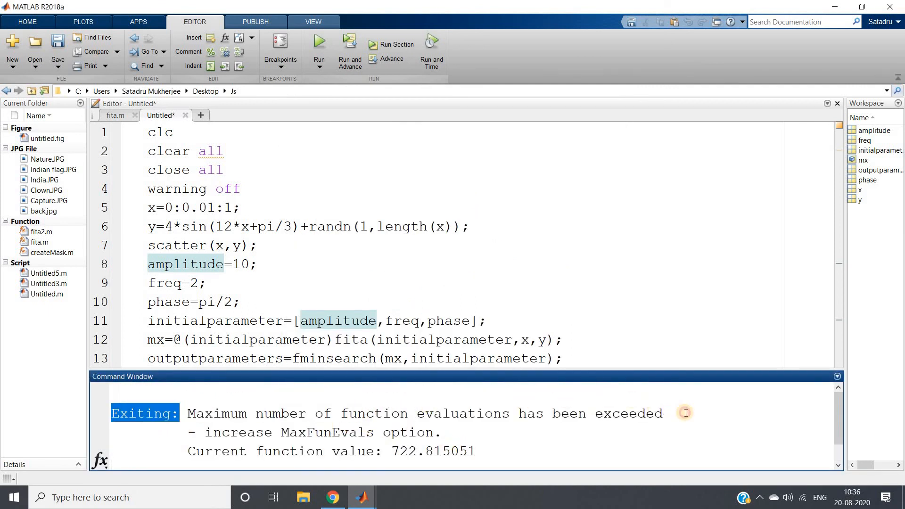